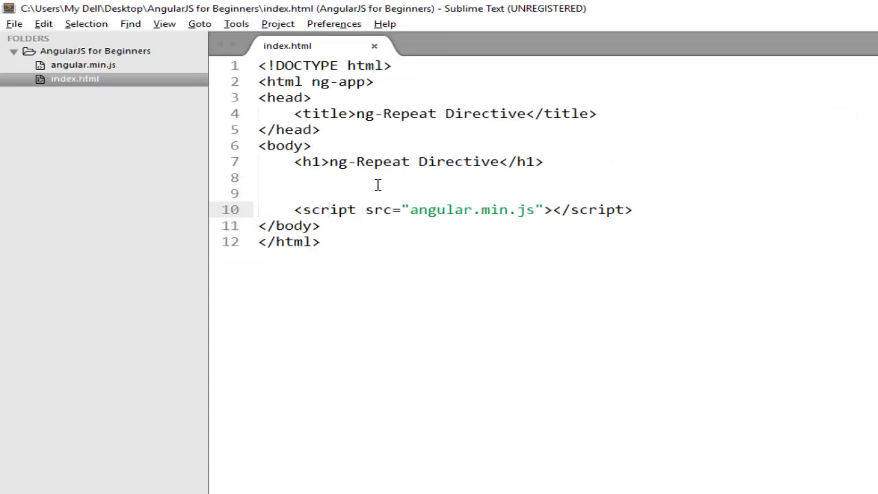
mouse_move(464, 257)
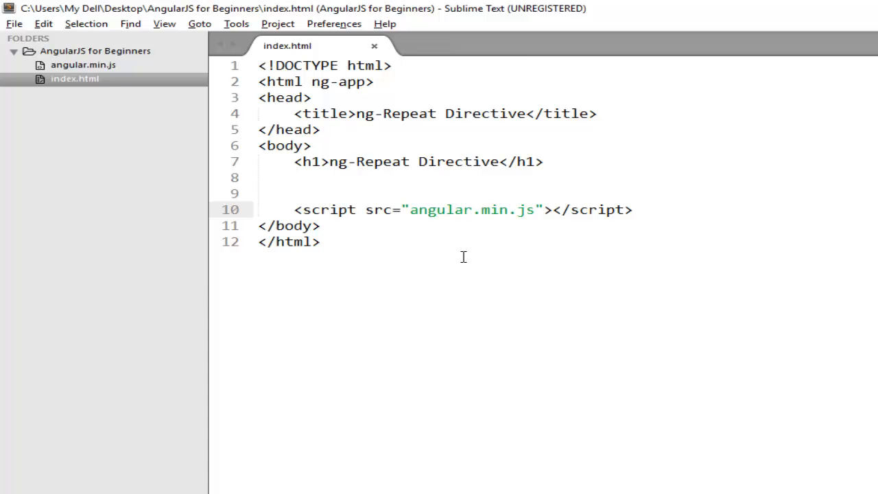
Place the cursor just after 'body' in the opening <body> tag on line 6
left_click(283, 208)
type(" ng-")
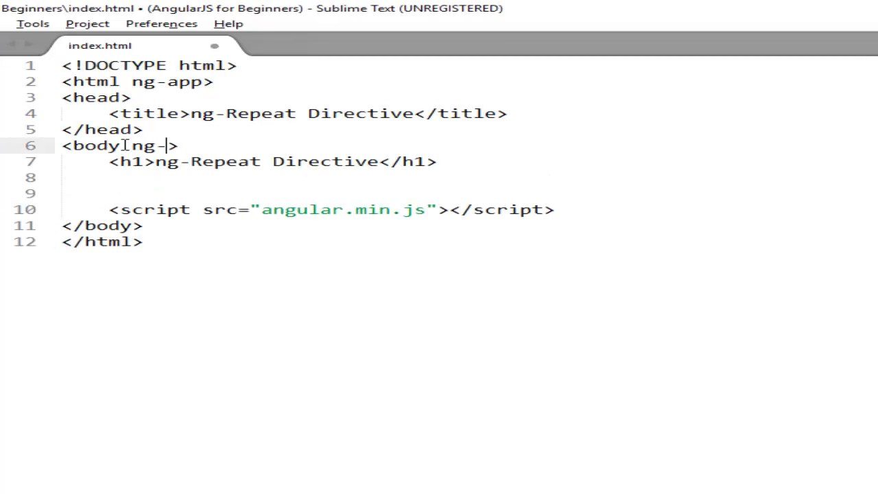
Write ng-init="names=['John','Peter','Sam']" as the attribute on the body tag
type("init=")
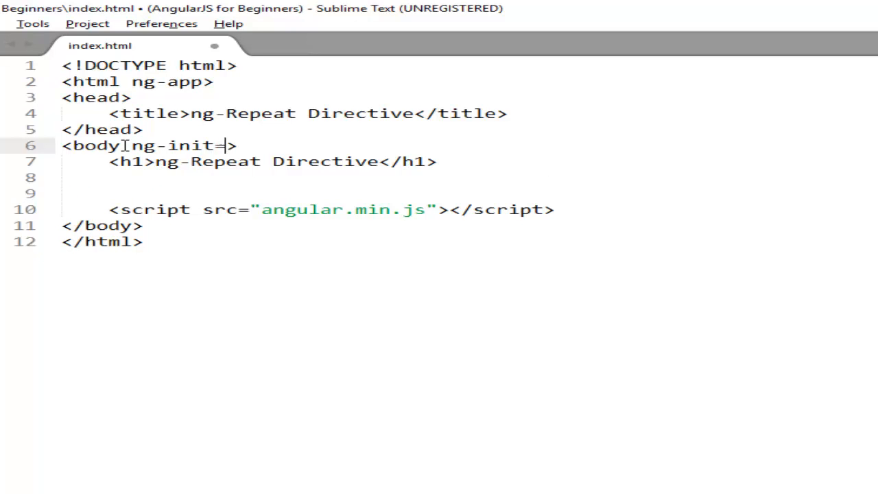
type("\"\"")
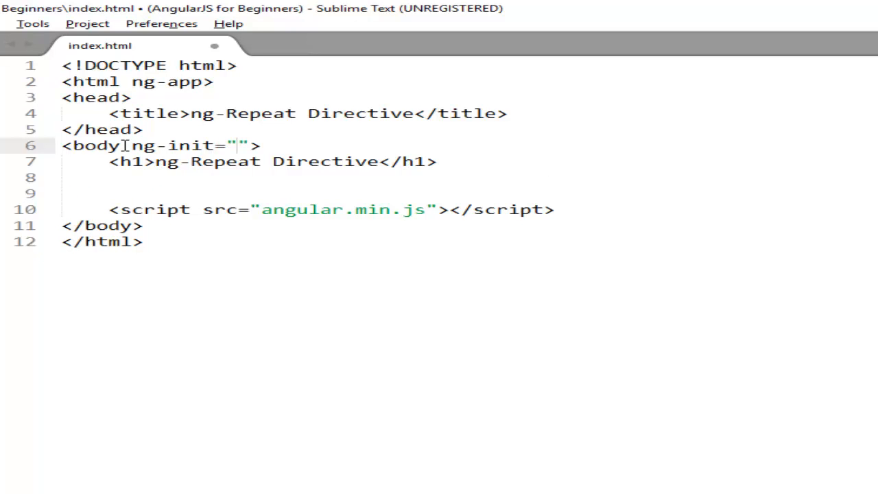
type("names")
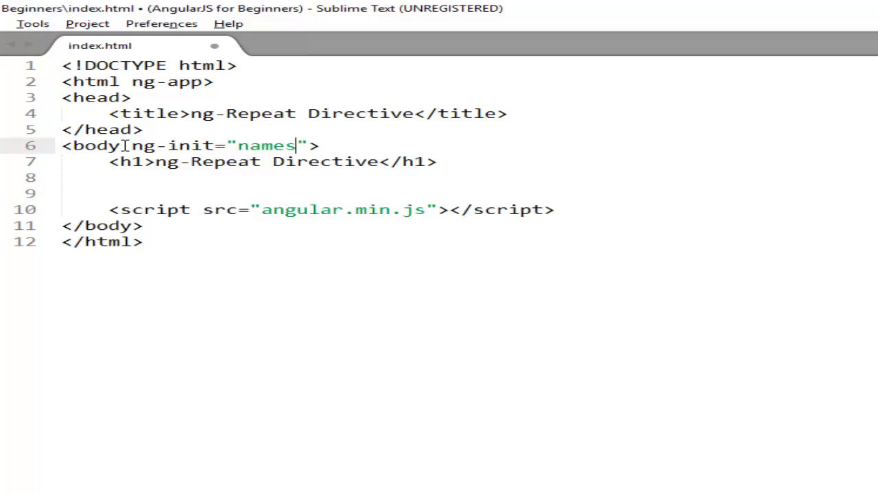
type("=")
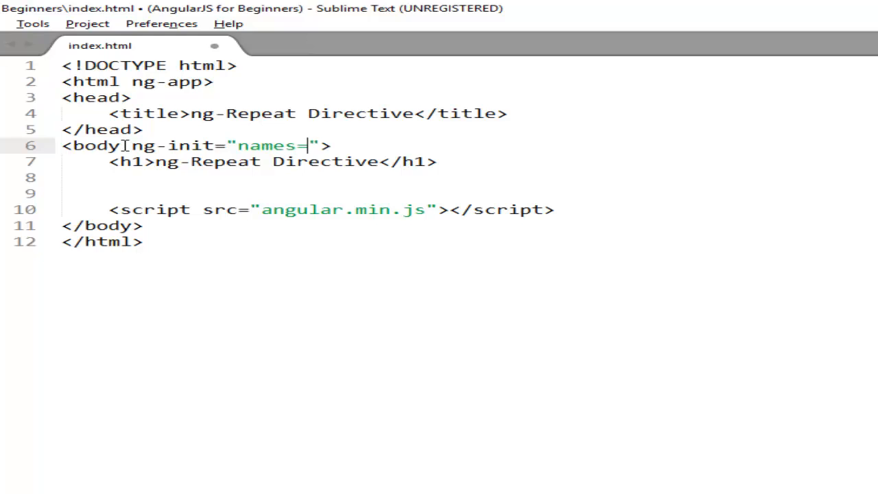
type("[")
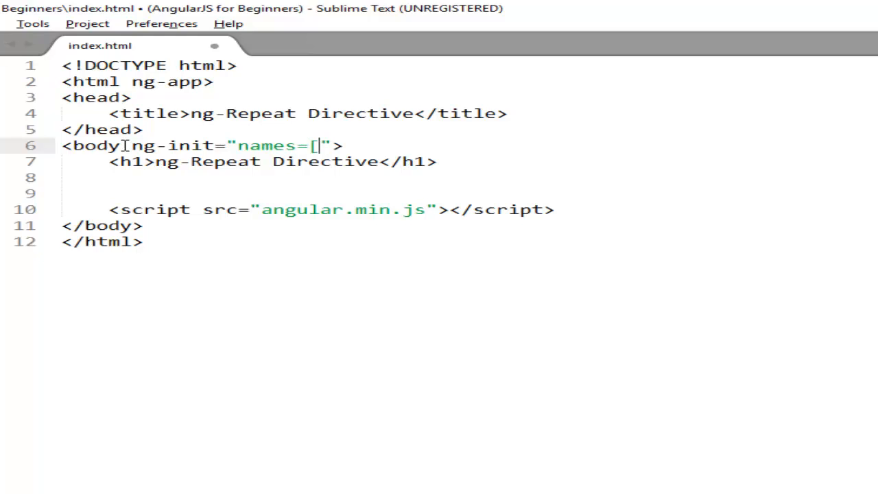
type("']")
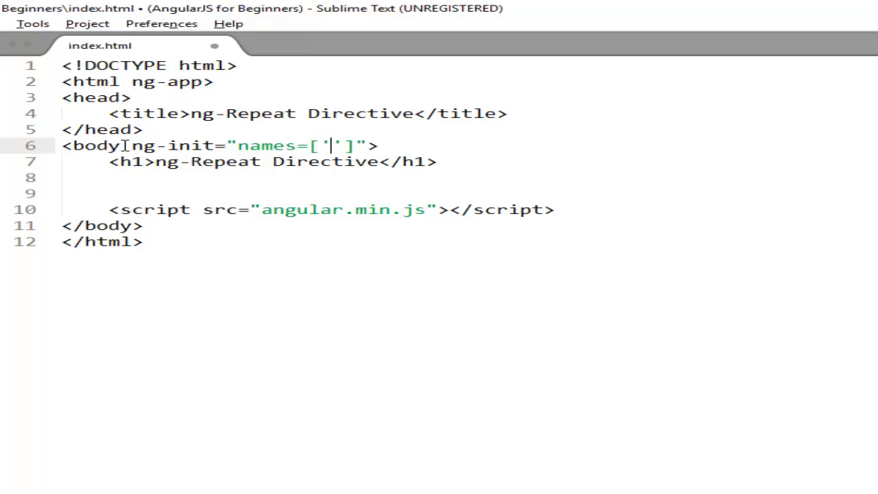
type("John")
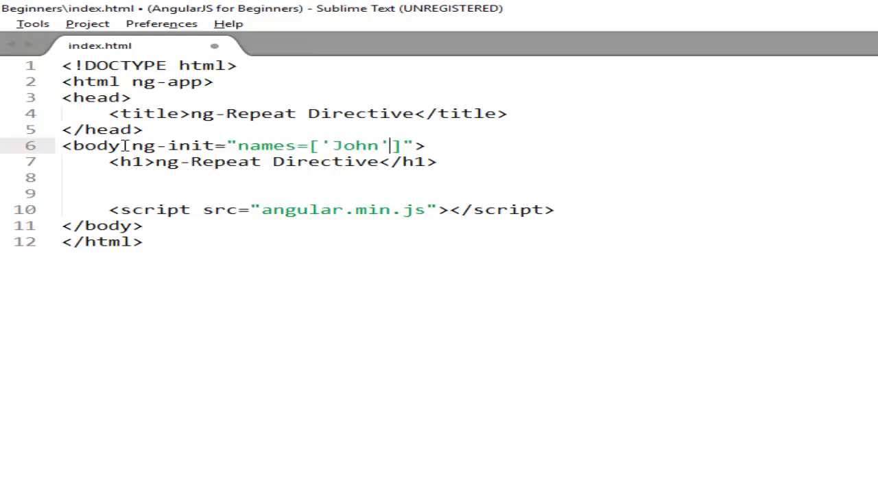
type(",'Peter'")
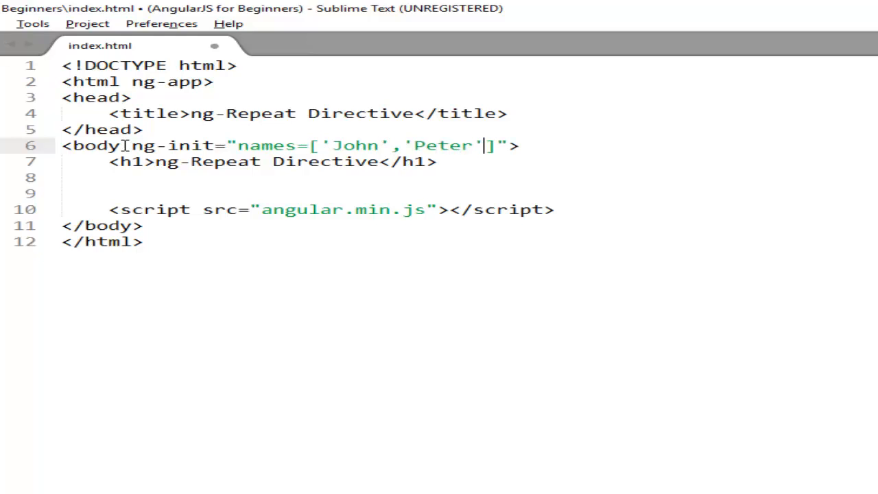
type(",''")
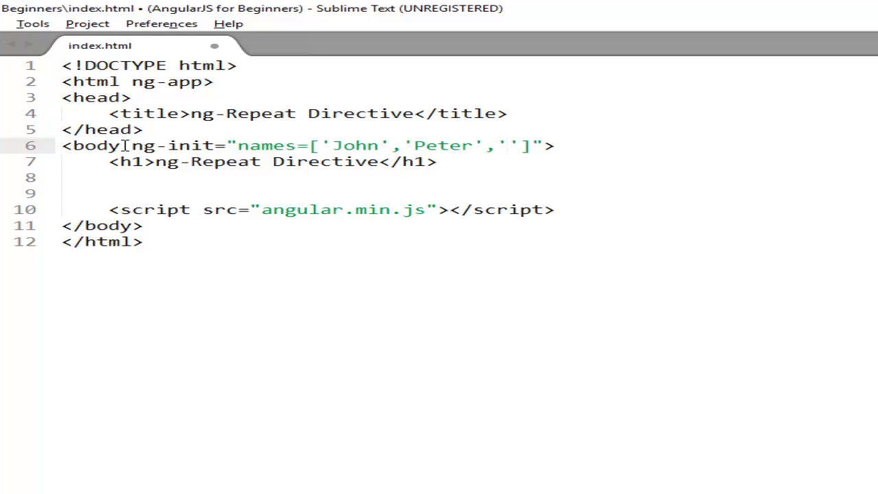
type("Sam")
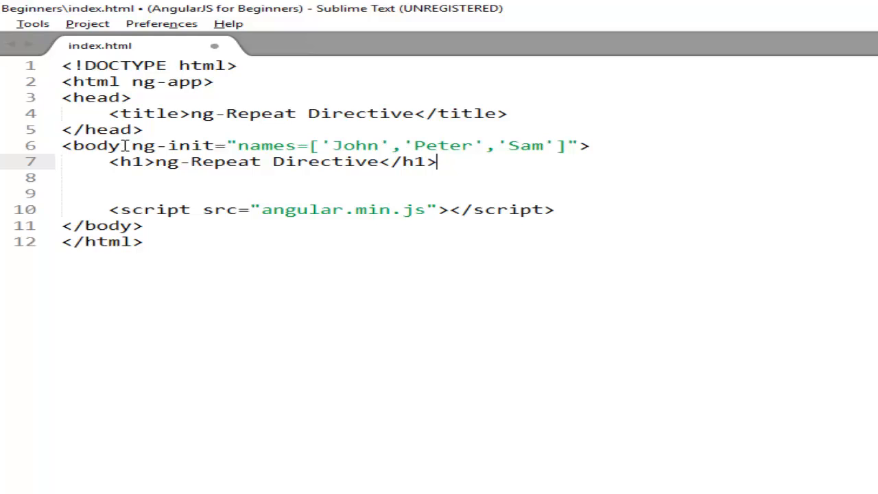
Add a <ul> containing an empty <li></li> item inside the body
type("<")
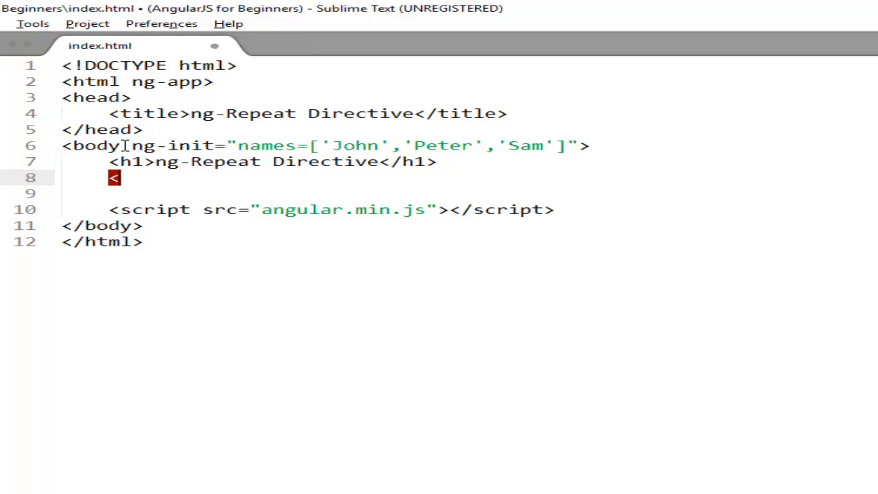
type("ul>")
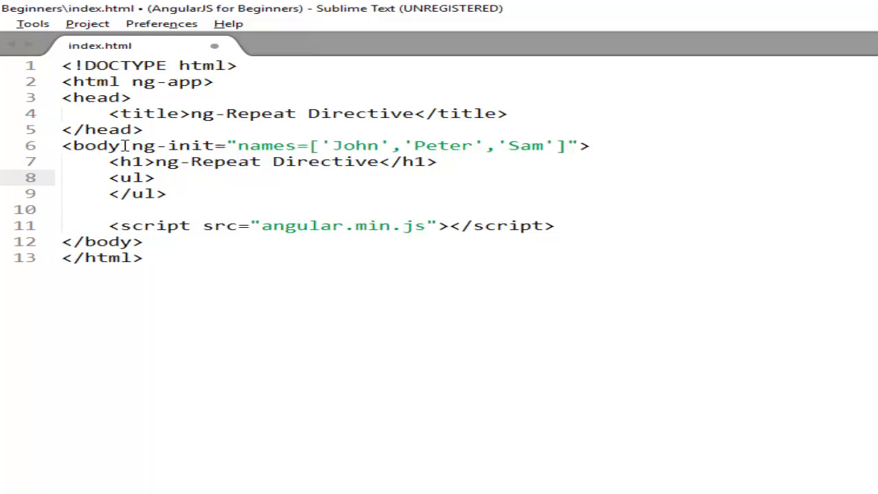
type("<li>")
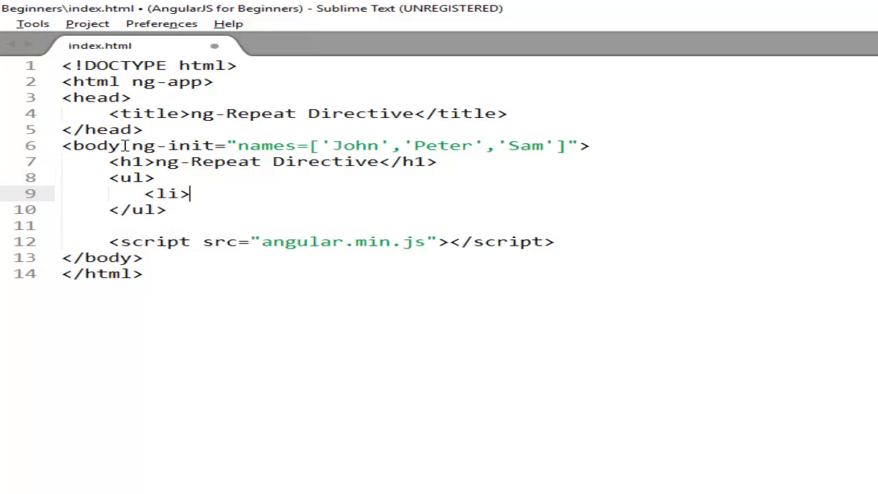
type("</li>")
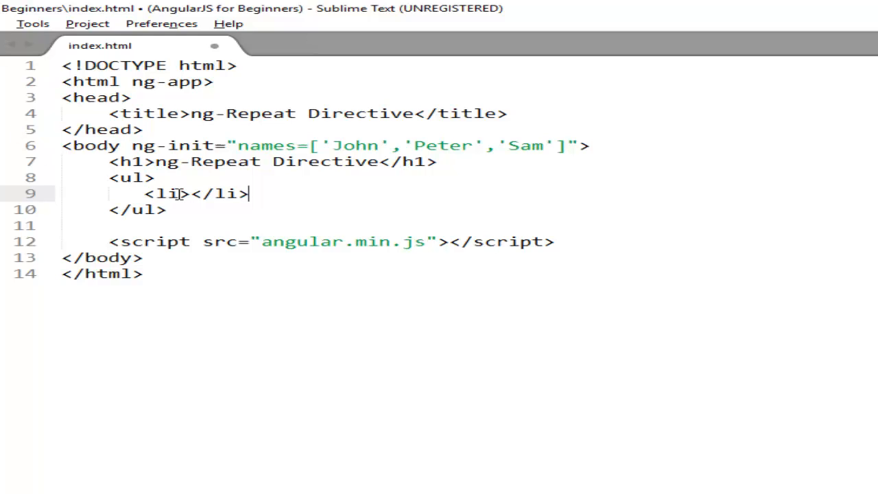
Give the list item the attribute ng-repeat="name in names"
type("ng-r")
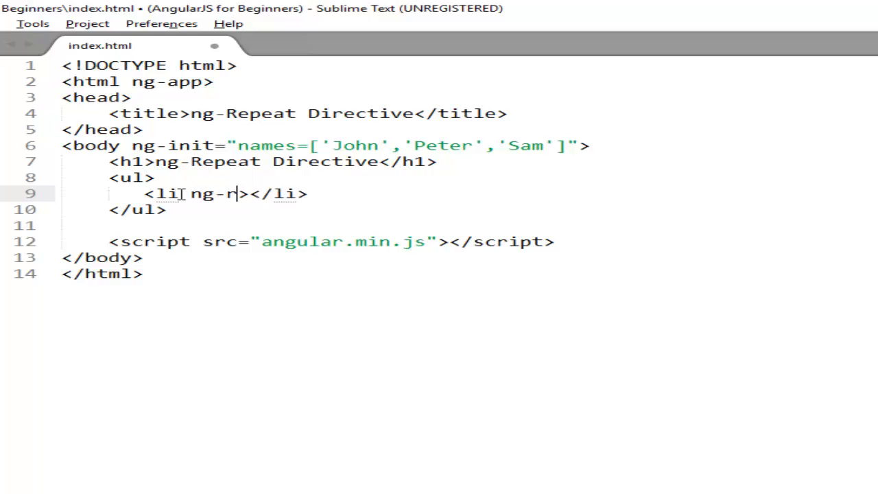
type("epeat")
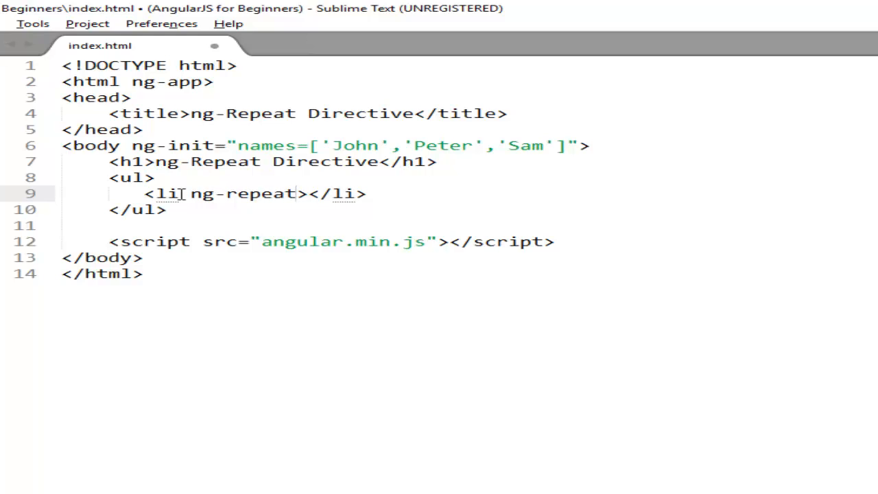
type("=\"\"")
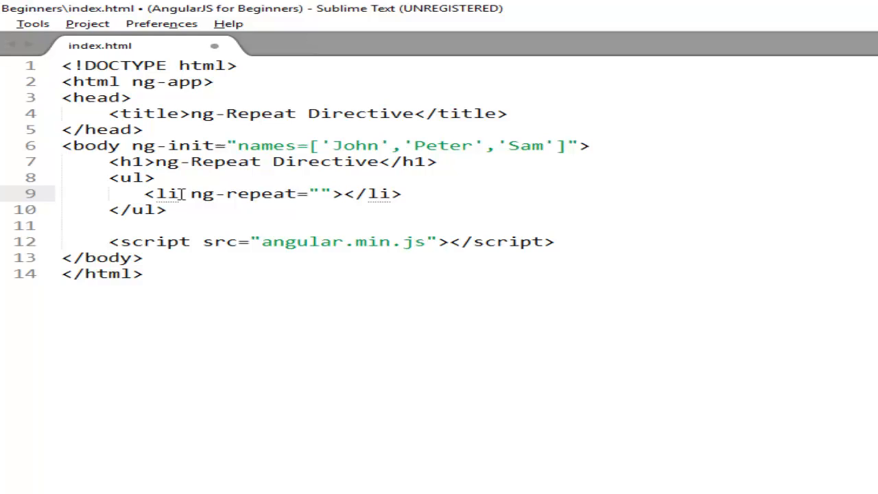
type("name")
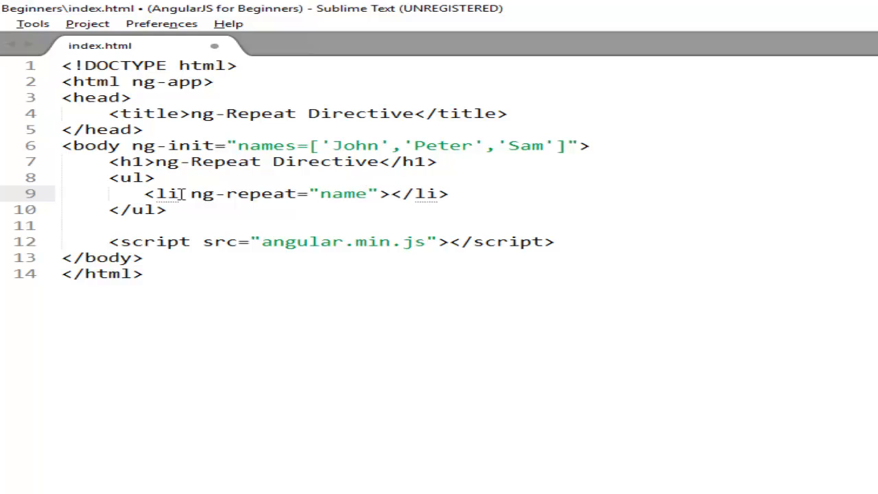
type("\" \"")
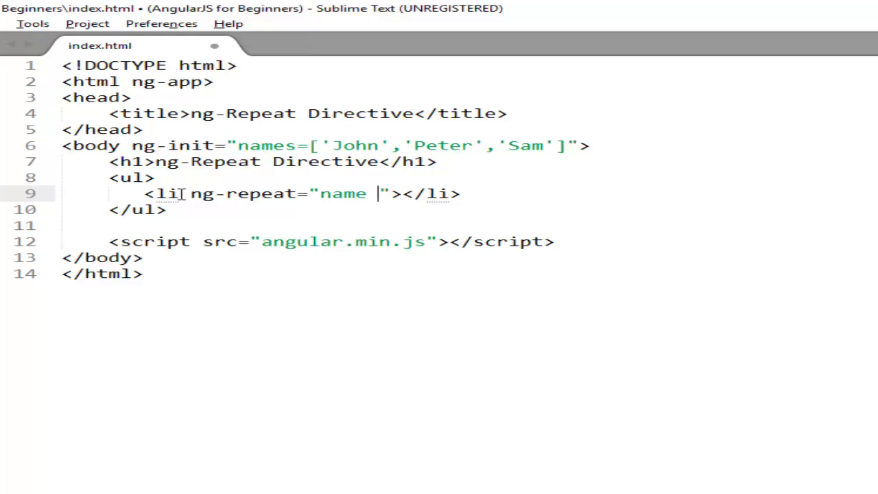
type("i")
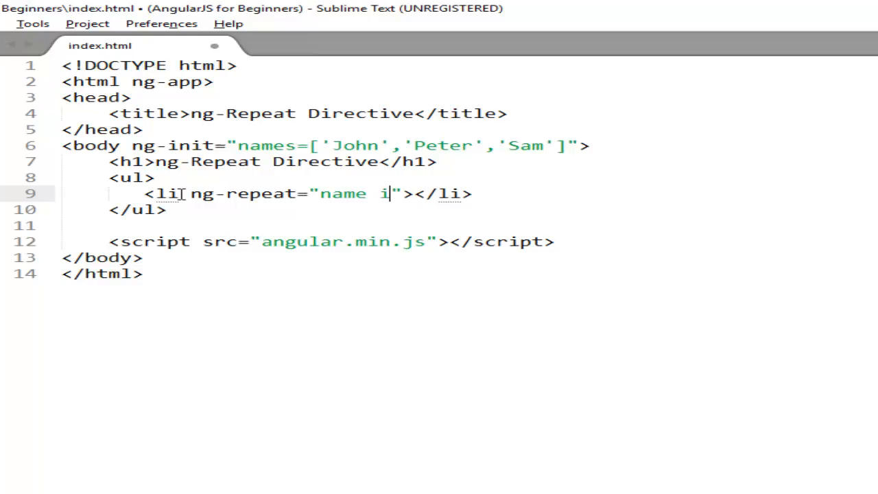
type("n names")
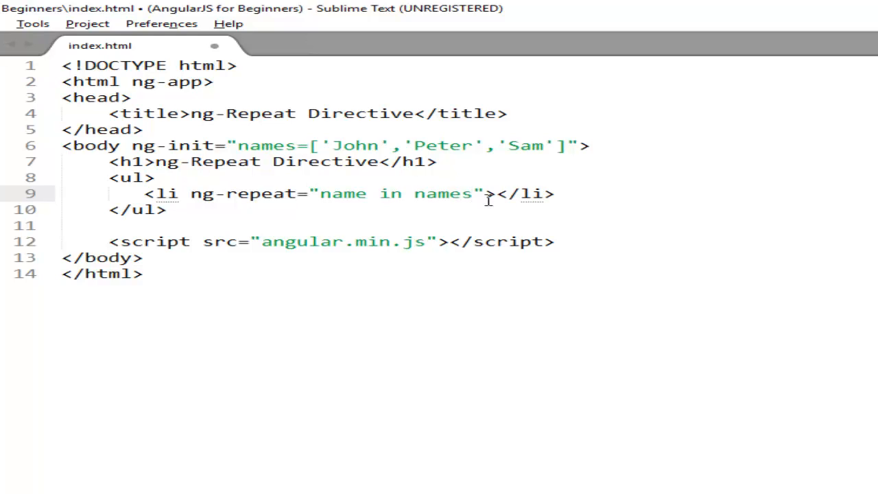
double_click(443, 193)
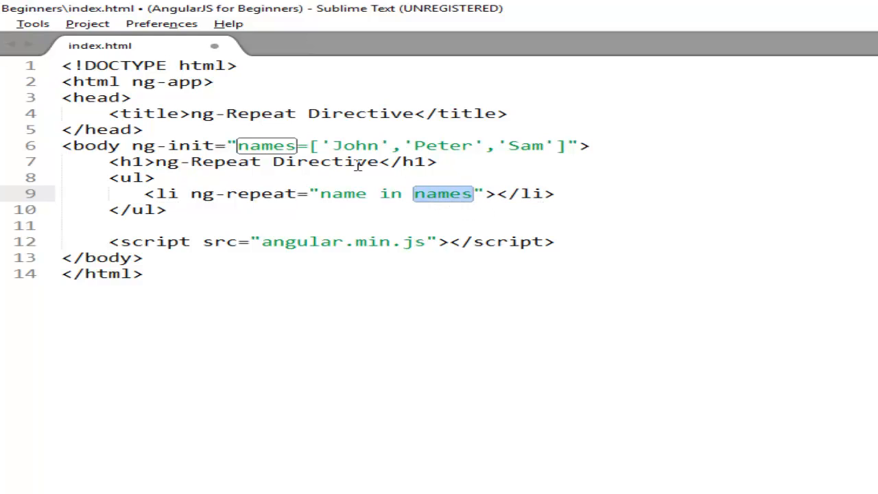
mouse_move(272, 145)
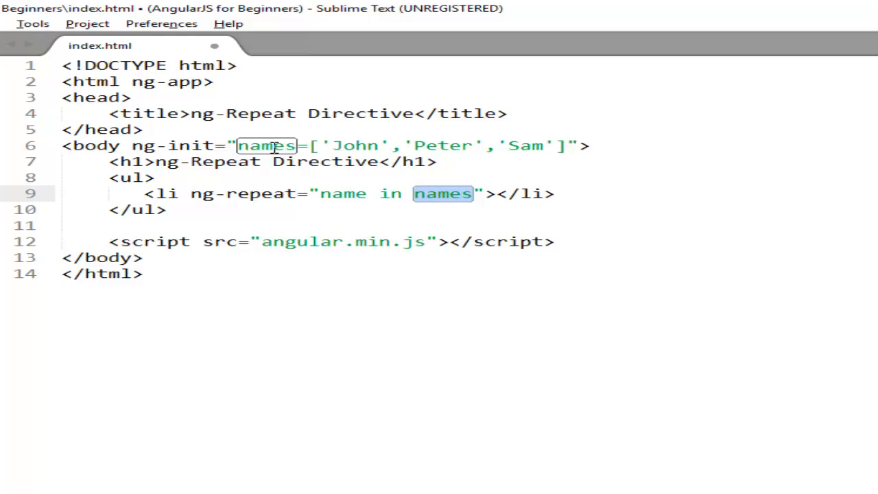
left_click(494, 193)
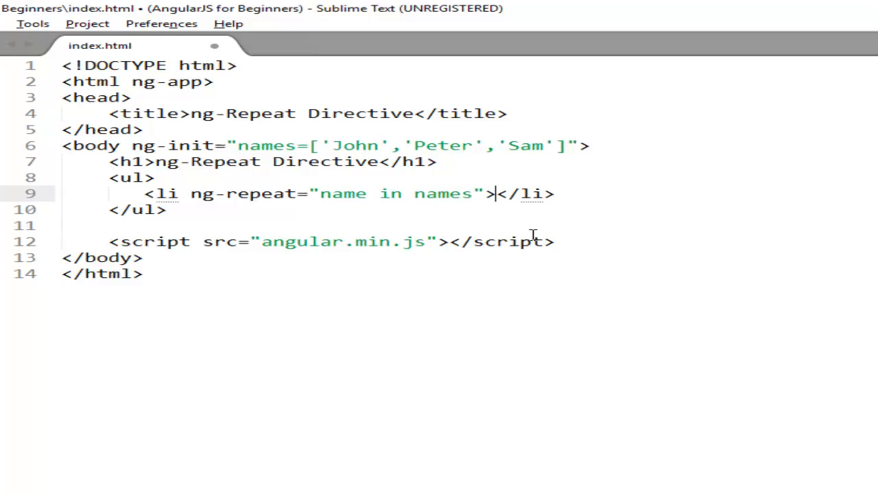
mouse_move(360, 194)
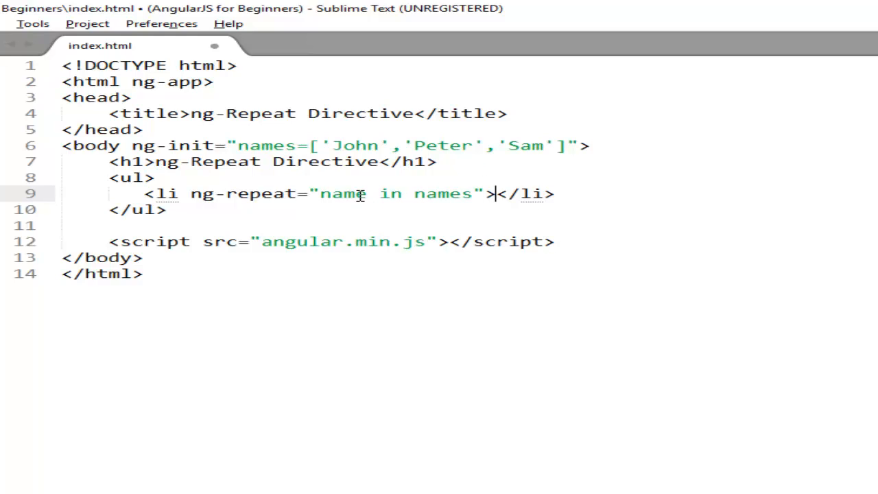
double_click(342, 193)
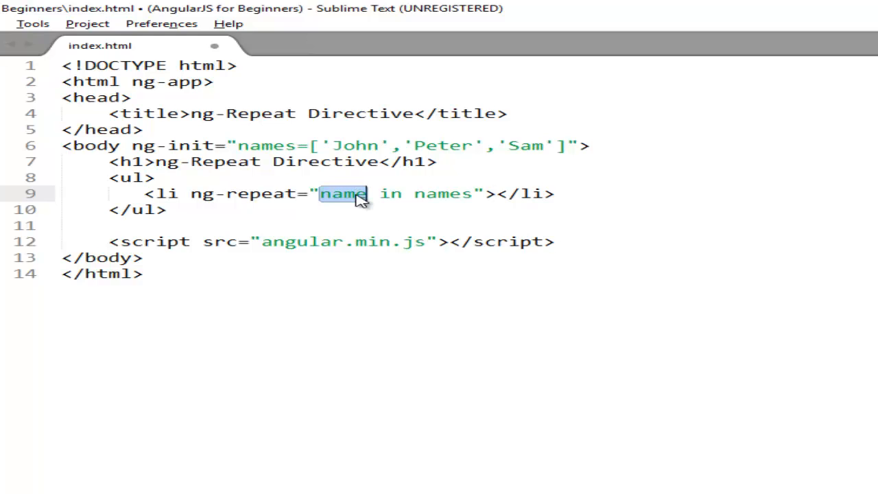
mouse_move(291, 146)
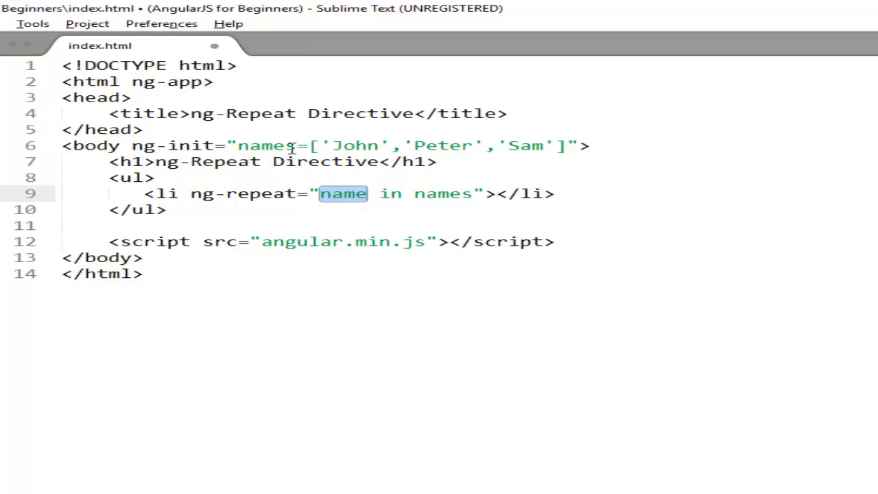
mouse_move(498, 220)
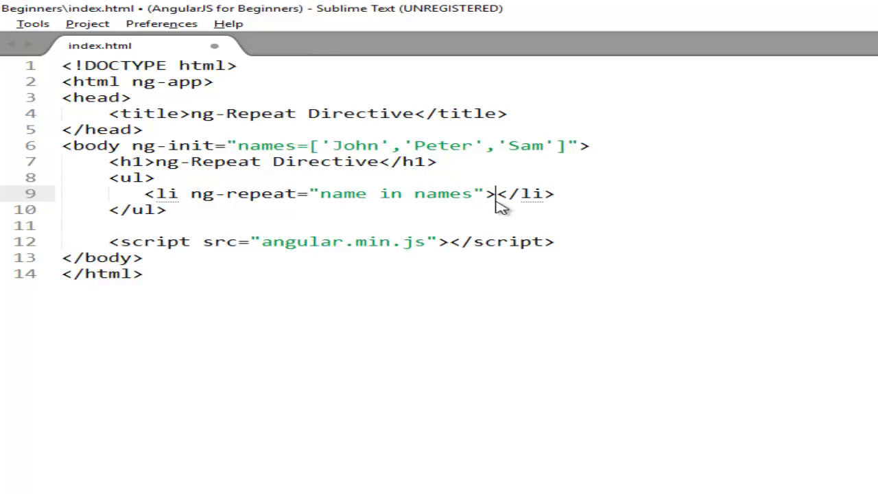
Output {{name}} as the content of the repeated list item
type("{{")
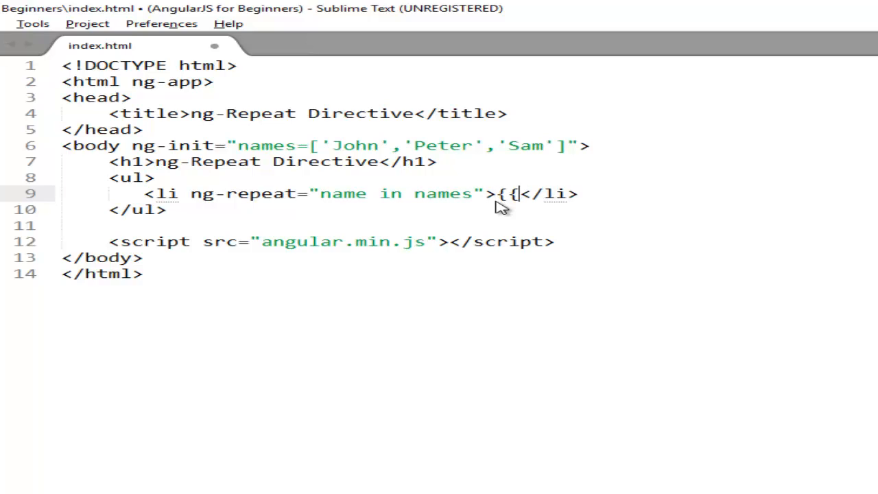
type("}}")
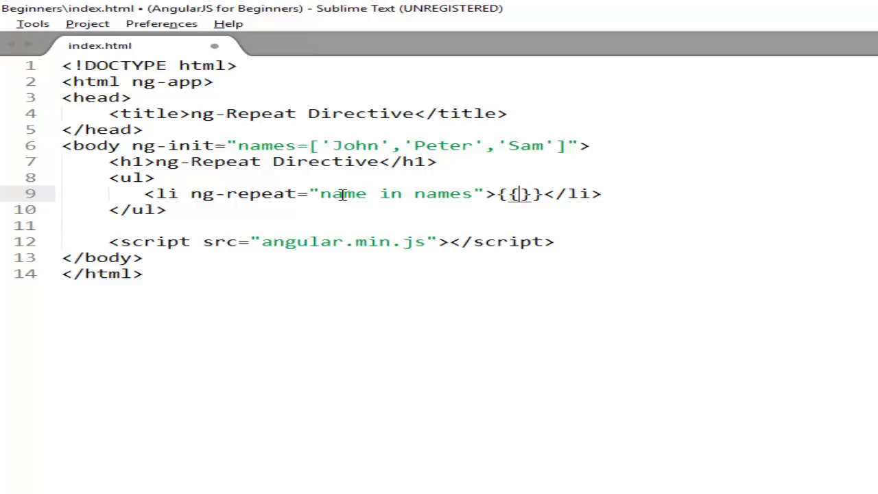
left_click(522, 194)
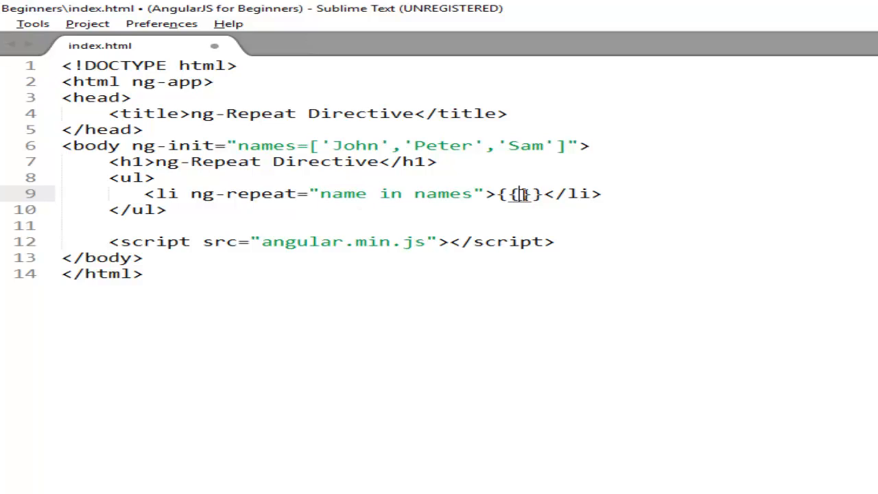
type("name")
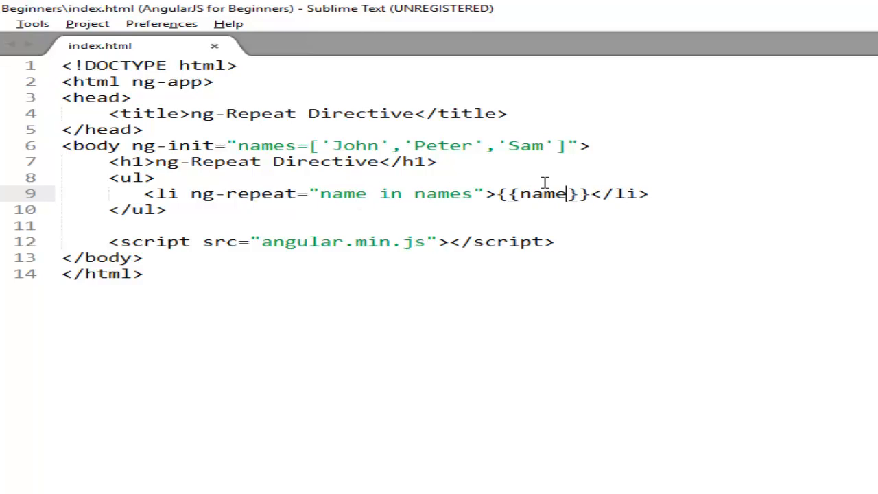
Launch index.html in the web browser via Open in Browser
right_click(542, 193)
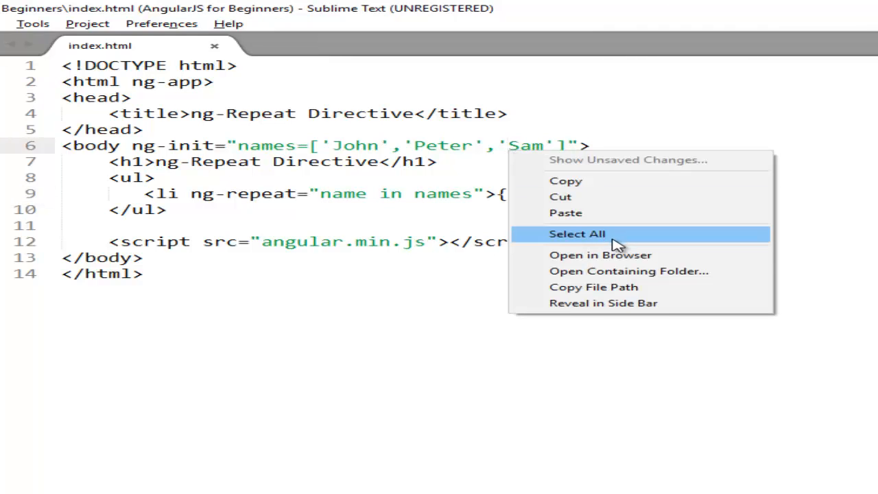
left_click(601, 255)
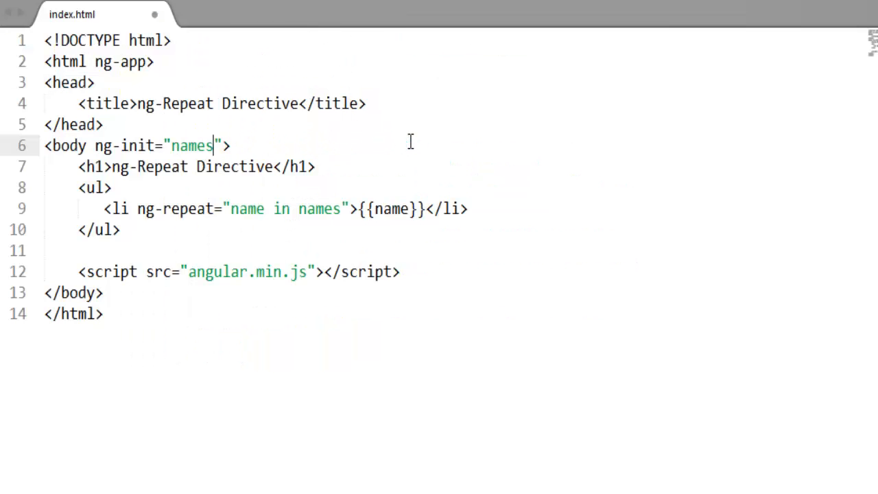
Define ng-init users array with {name:'John',dep:'HR'} and {name:'Sam',dep:'Sales'} objects
type("users")
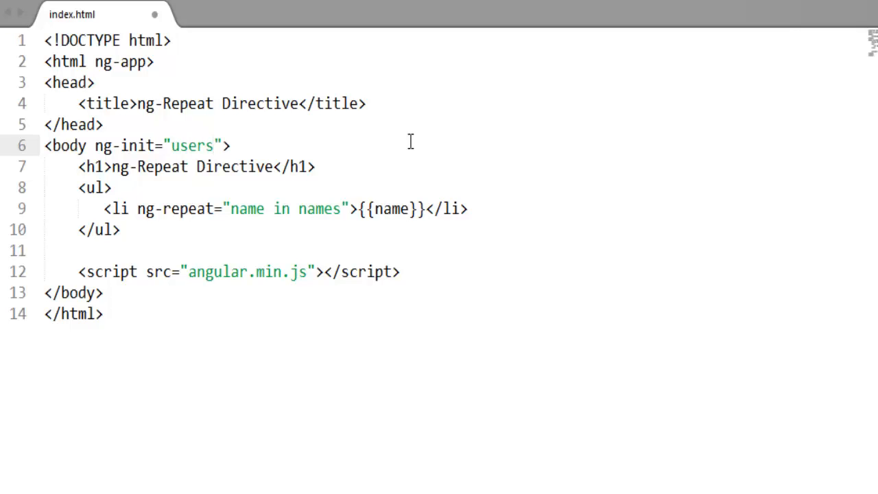
type("=[")
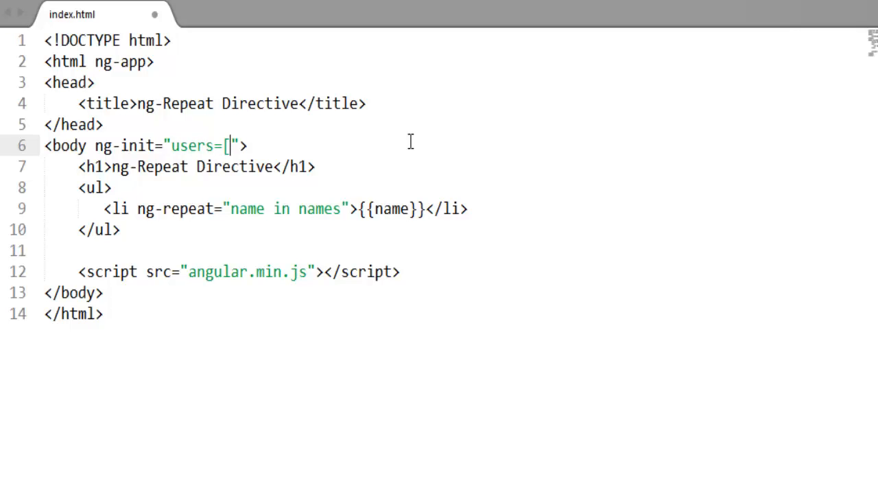
type("]\">")
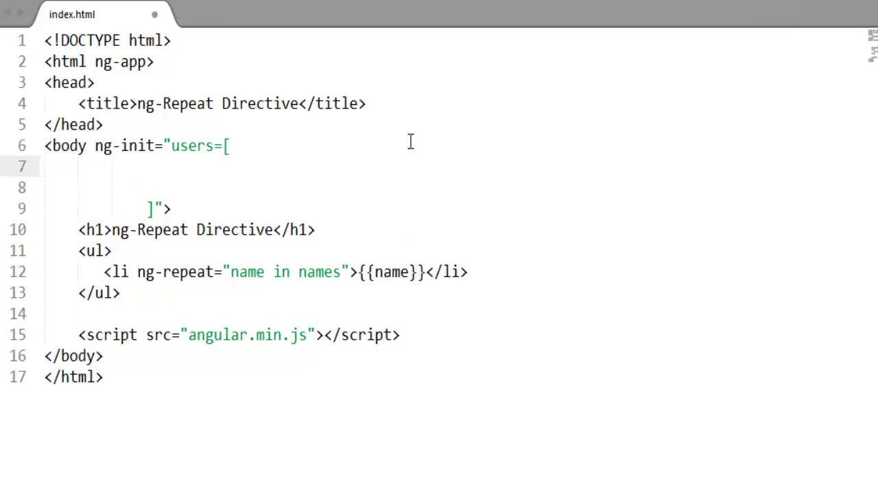
type("{na")
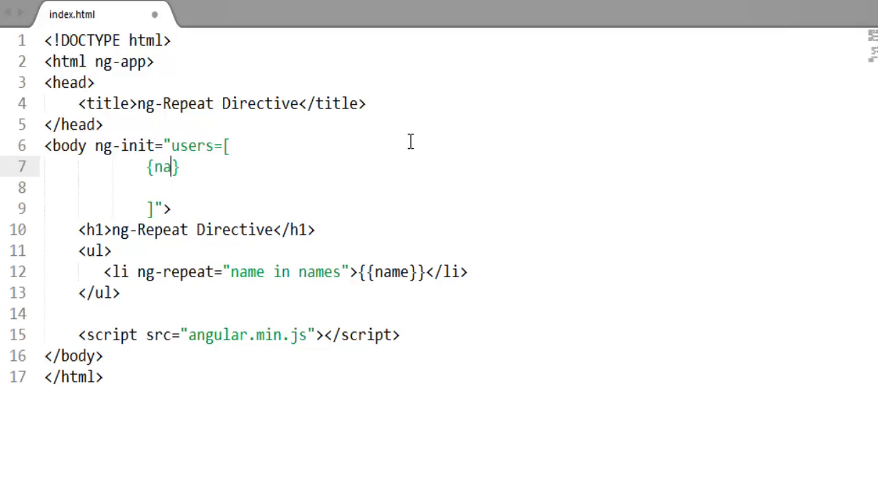
type("me:''")
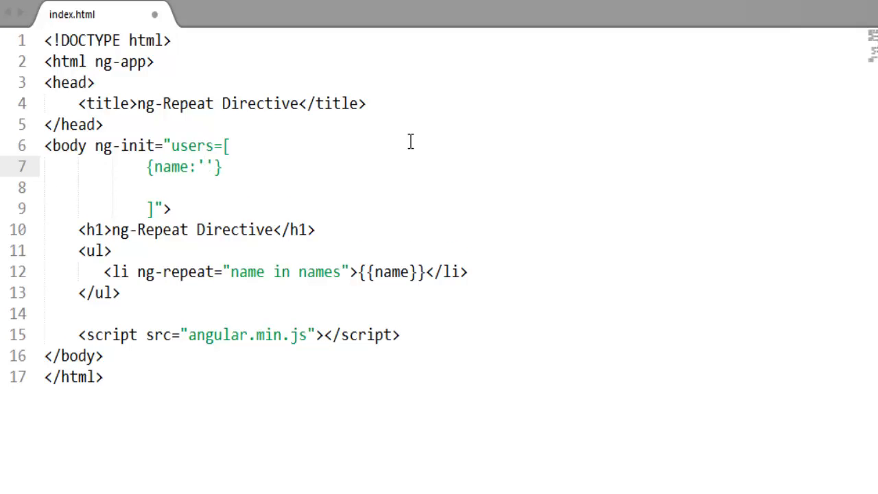
type("John,")
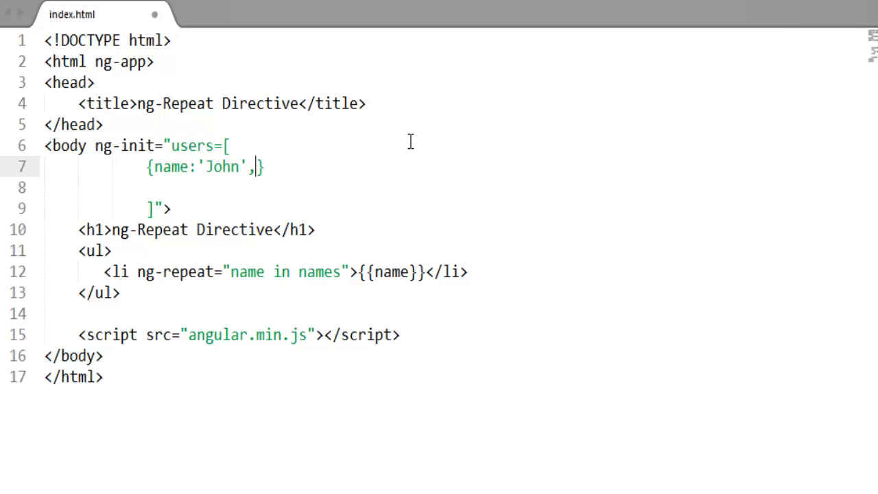
type("dep:")
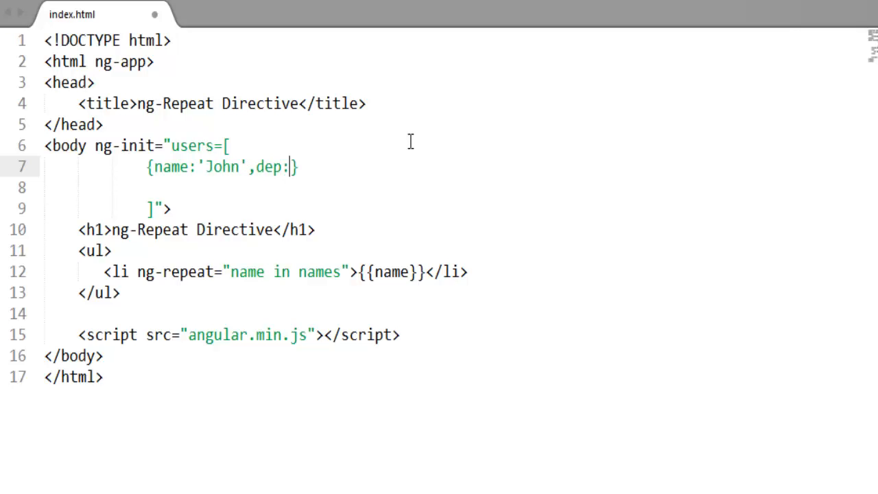
type("'HR'")
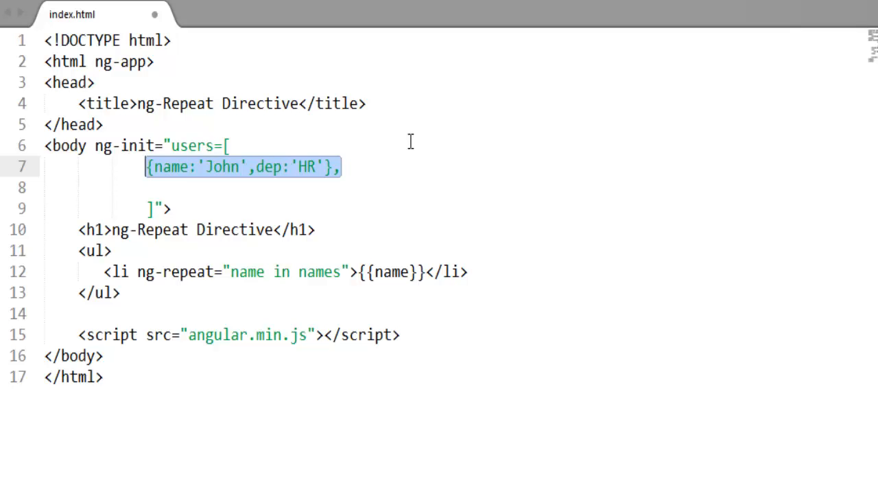
type("{name:'Sam',dep:'Sales'},")
type("{name:'Peter',dep:'HR'}")
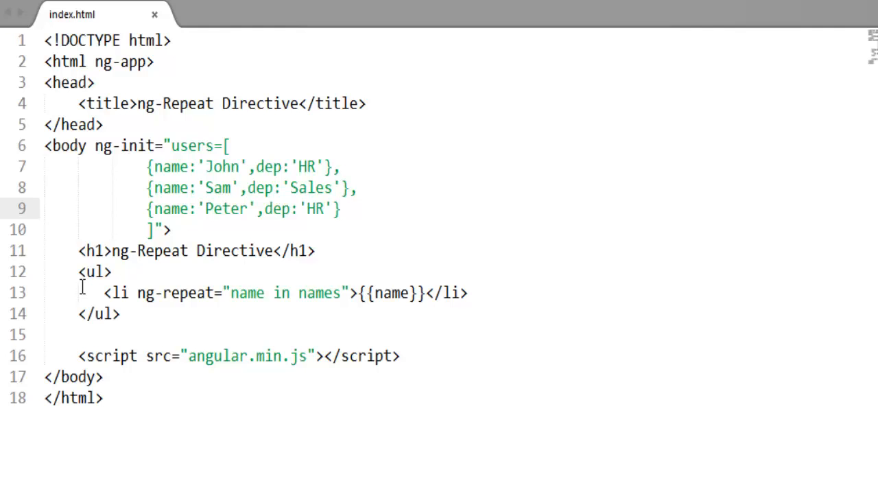
mouse_move(67, 271)
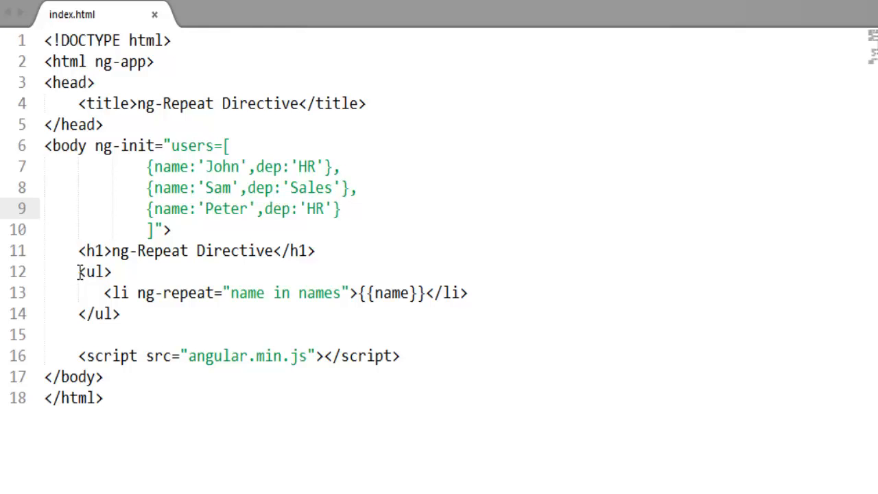
Delete the old <ul> names list markup
key("Delete")
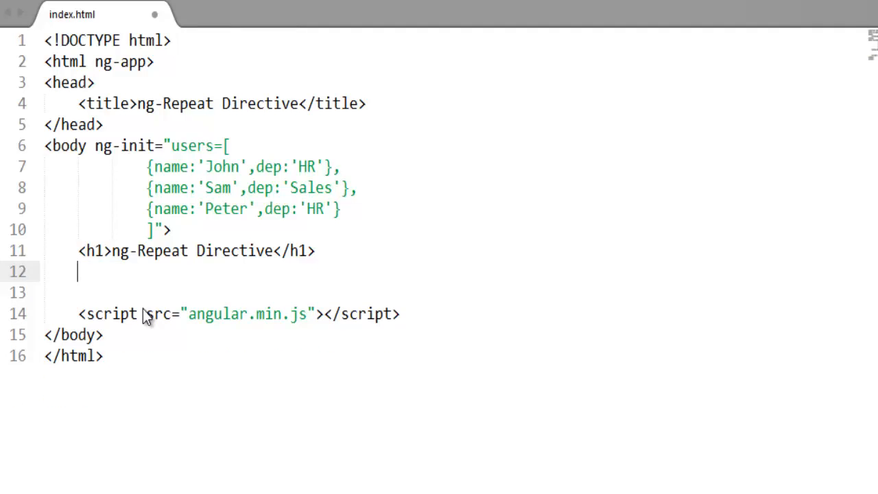
Add a <table> with a header <tr> row of Name and Department cells
type("<table>")
type("<td>Department</td>")
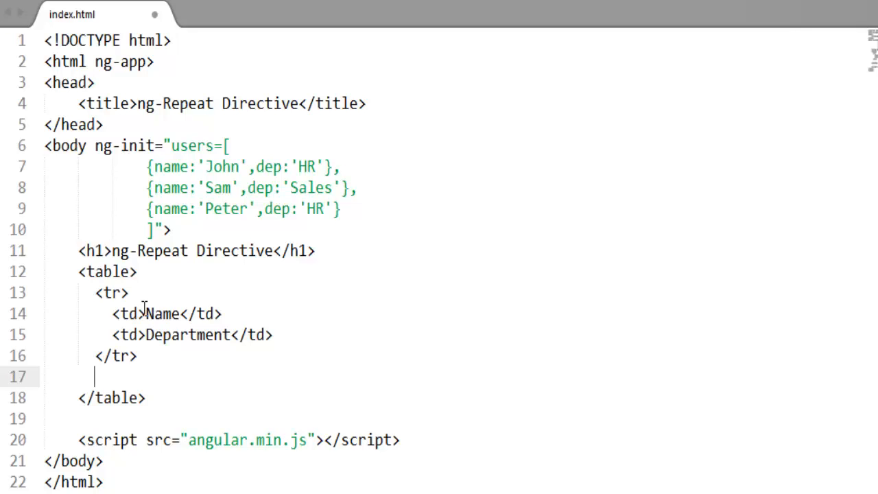
type("<tr></tr>")
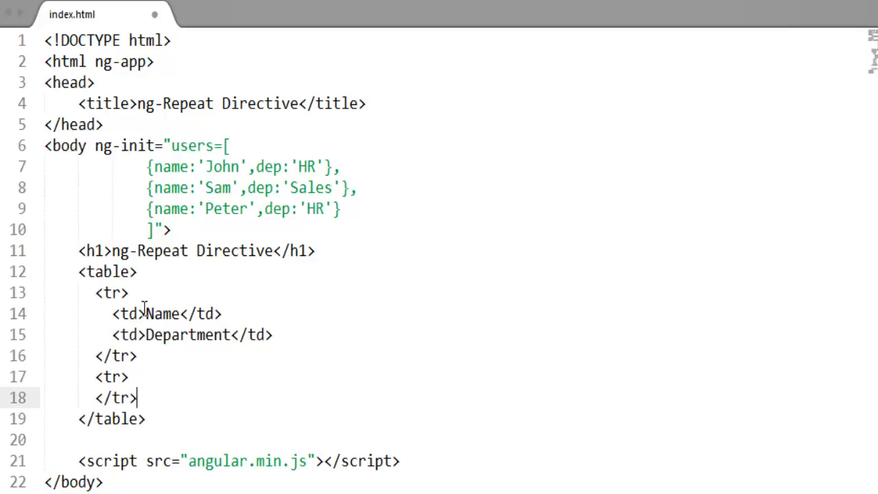
Add a second row carrying ng-repeat="user in users" and start a line inside it
type("ng-rep")
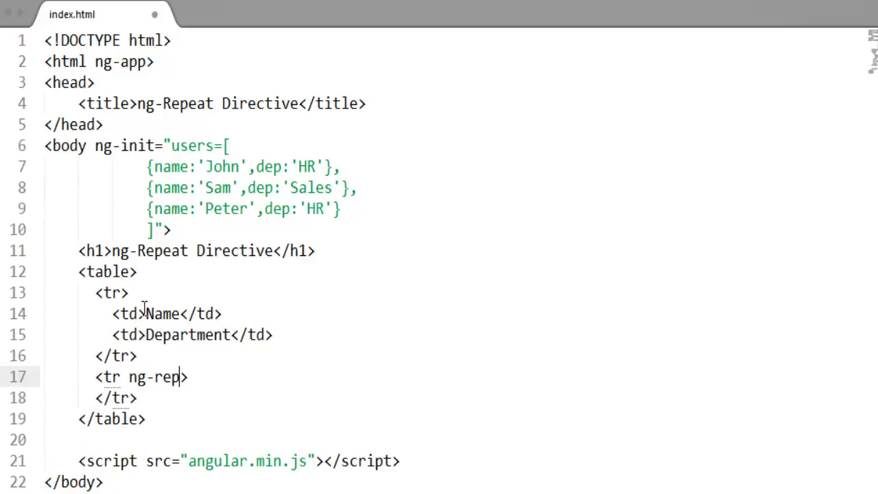
type("eat=\"\"")
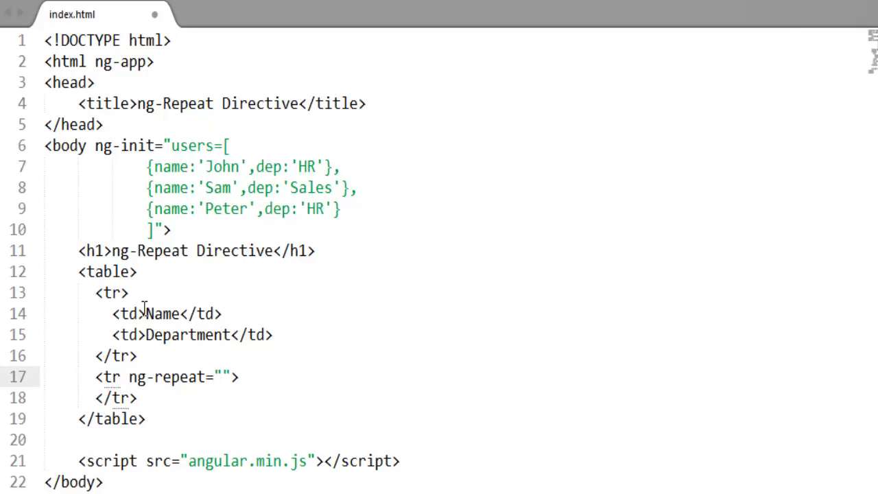
type("user i")
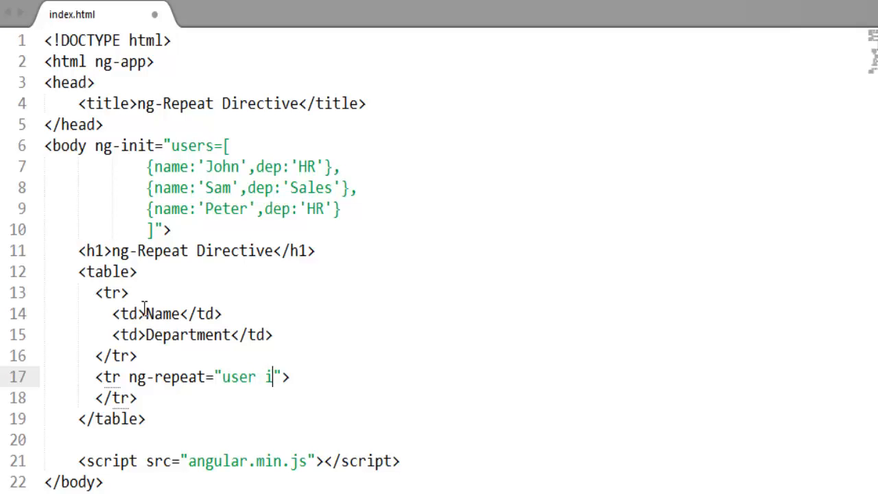
type("n")
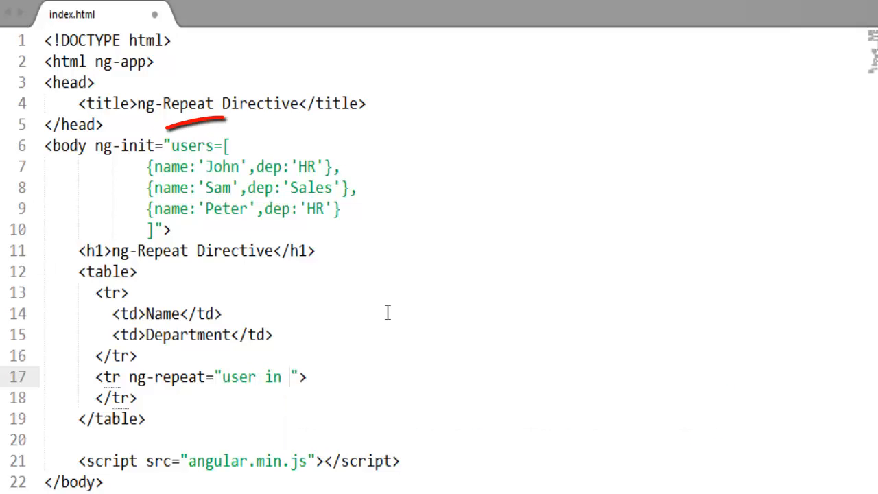
type("users")
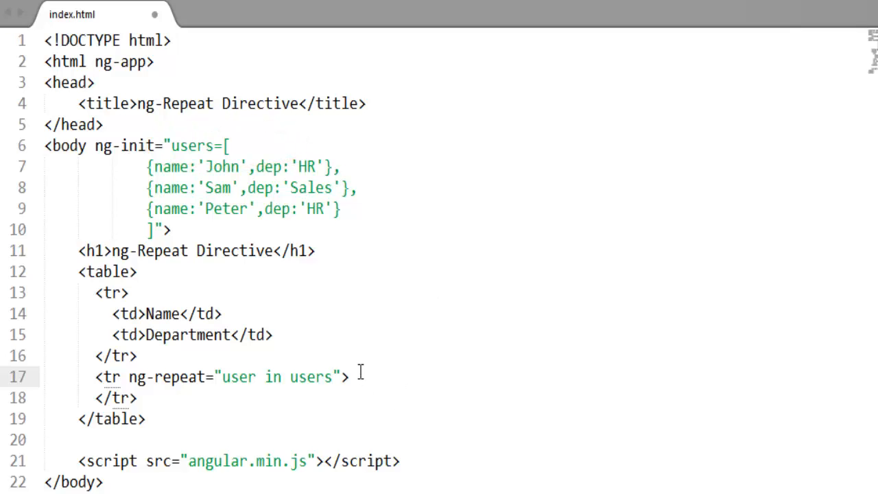
key("Enter")
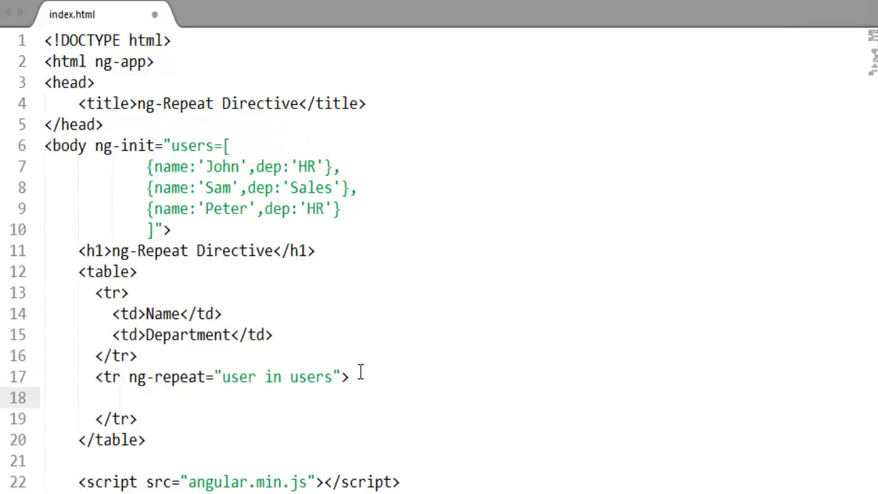
Add a <td> cell displaying {{user.name}} in the repeating row
type("<td>")
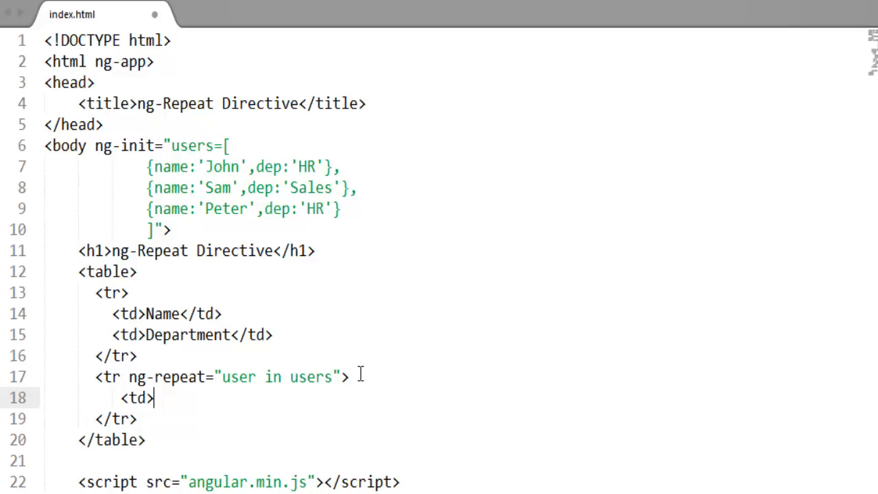
type("</td>")
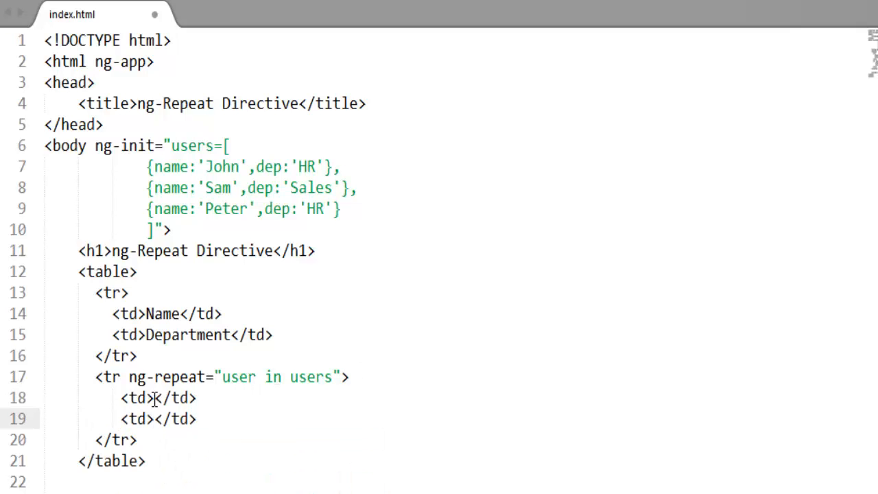
type("{{}}")
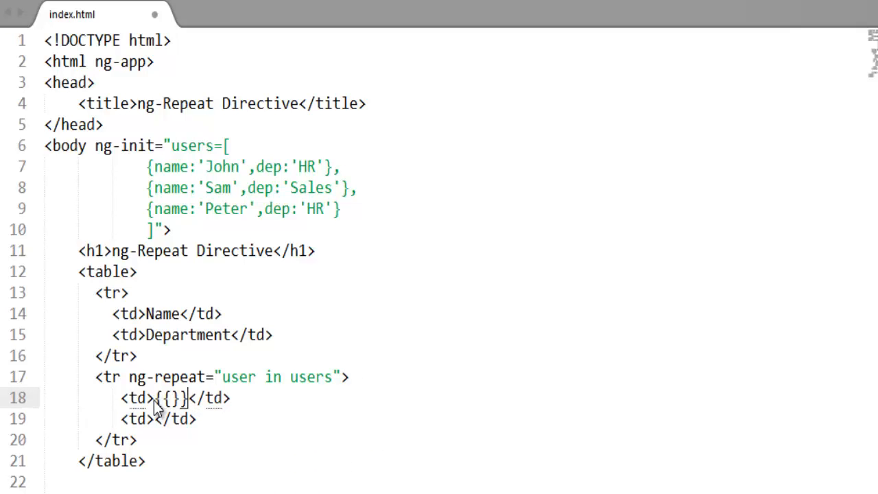
double_click(240, 377)
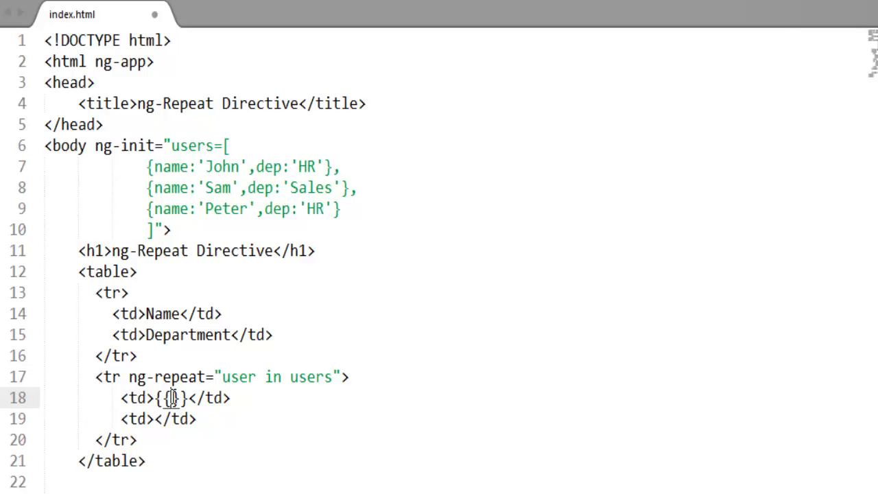
type("user")
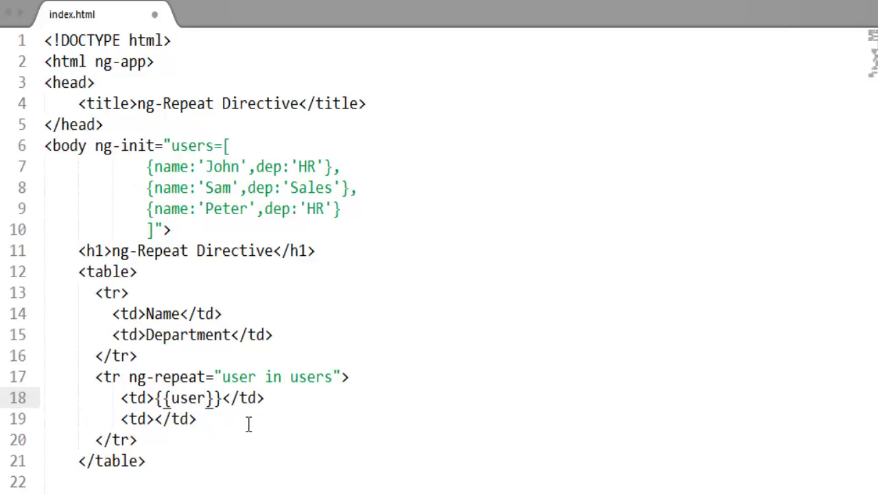
type(".")
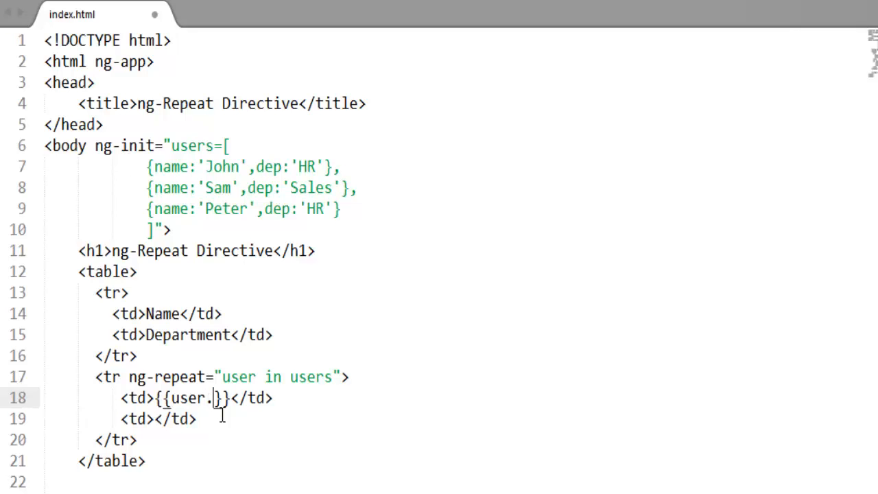
type("name")
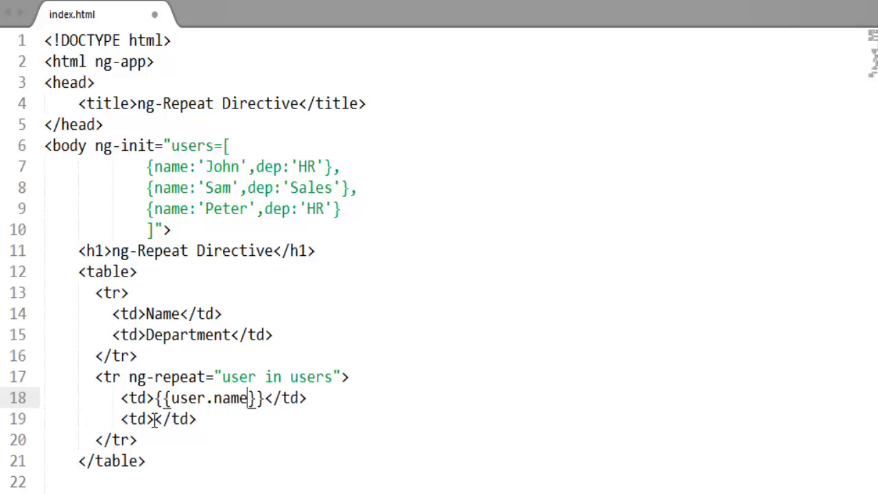
Add a second cell displaying {{user.dep}}
type("{{}}")
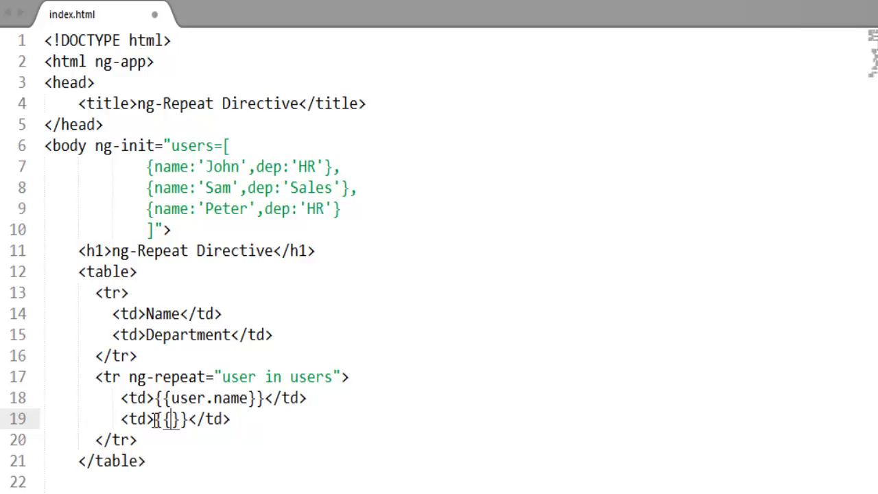
type("user.dep")
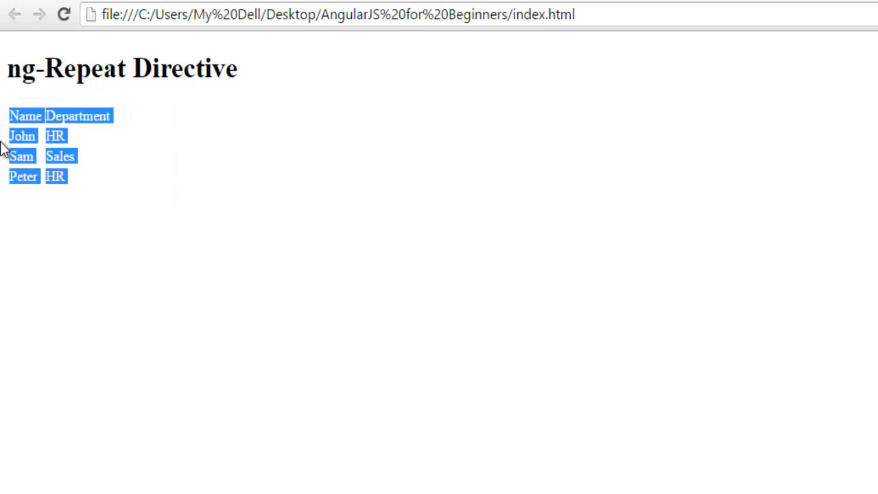
mouse_move(88, 206)
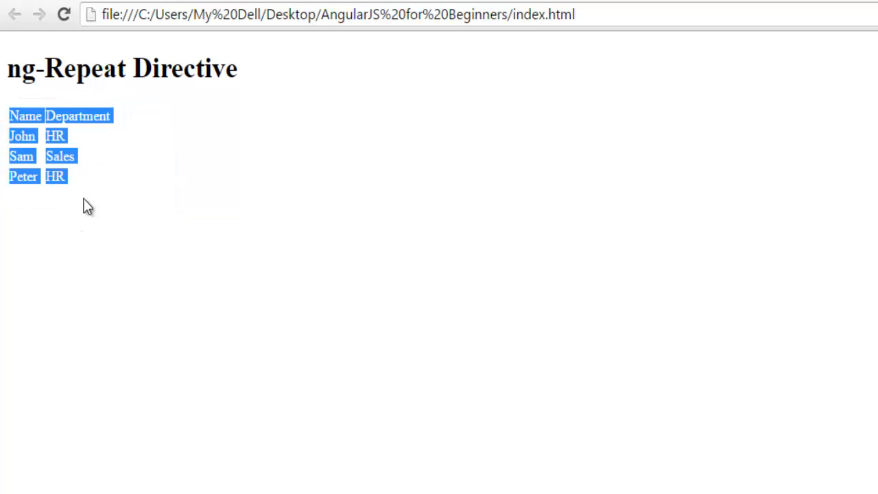